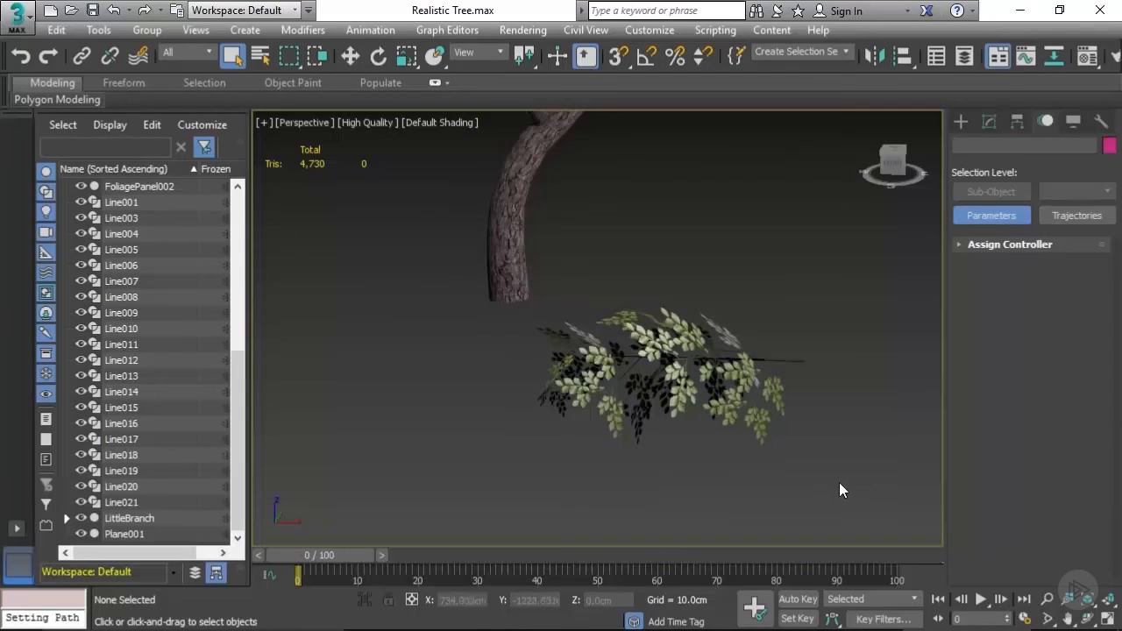
Shift-drag a Copy of the selected foliage branch group aside as FoliagePanelBACKUP.
{"action": "left_click_drag", "start_coordinate": [542, 317], "coordinate": [840, 492]}
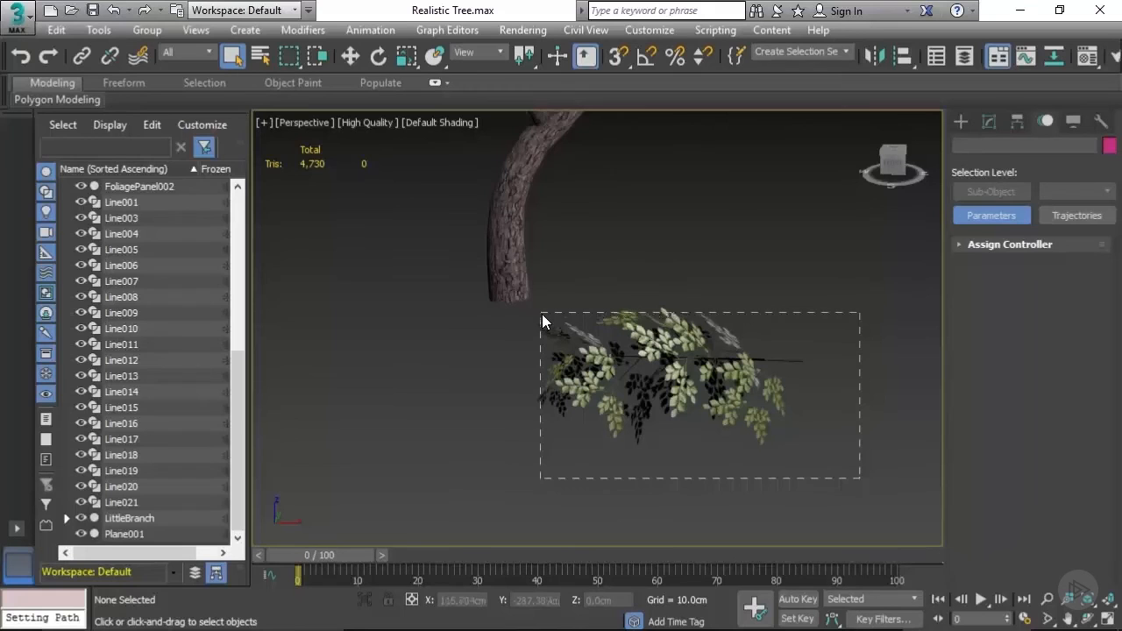
{"action": "left_click_drag", "start_coordinate": [542, 315], "coordinate": [859, 480]}
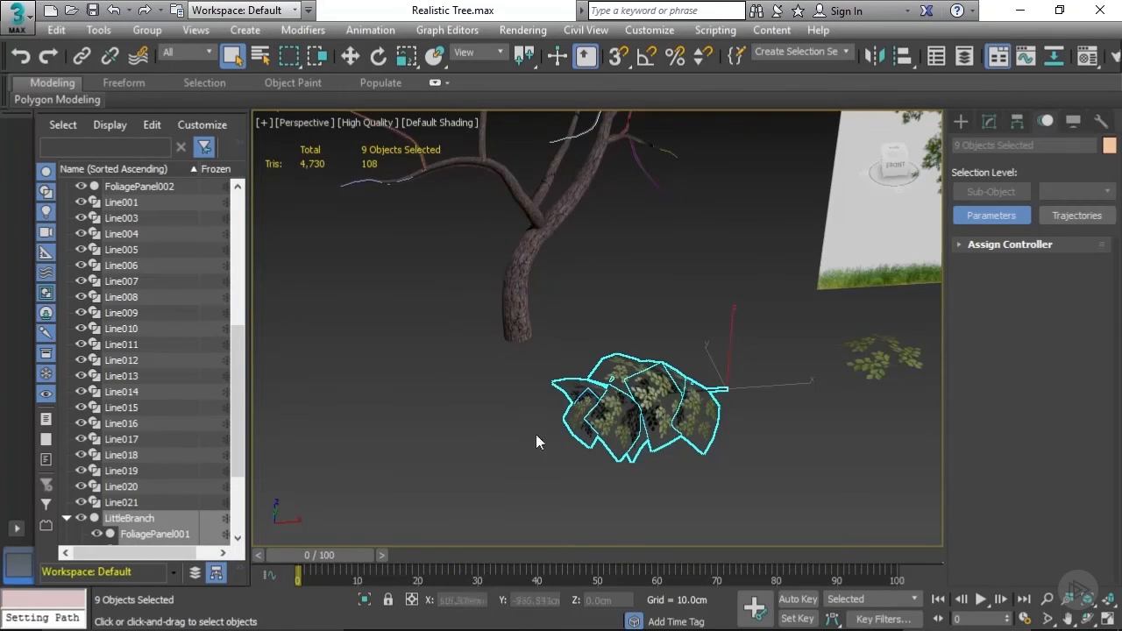
{"action": "left_click", "coordinate": [351, 54]}
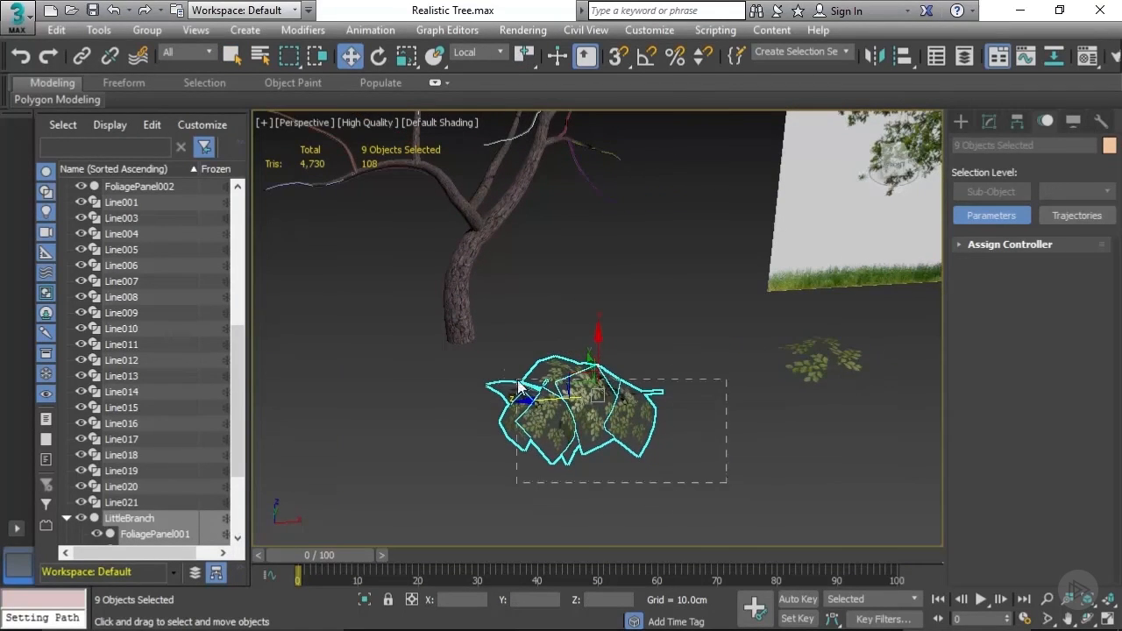
{"action": "left_click_drag", "start_coordinate": [578, 417], "coordinate": [908, 418]}
{"action": "type", "text": "FoliagePanelBACKUP"}
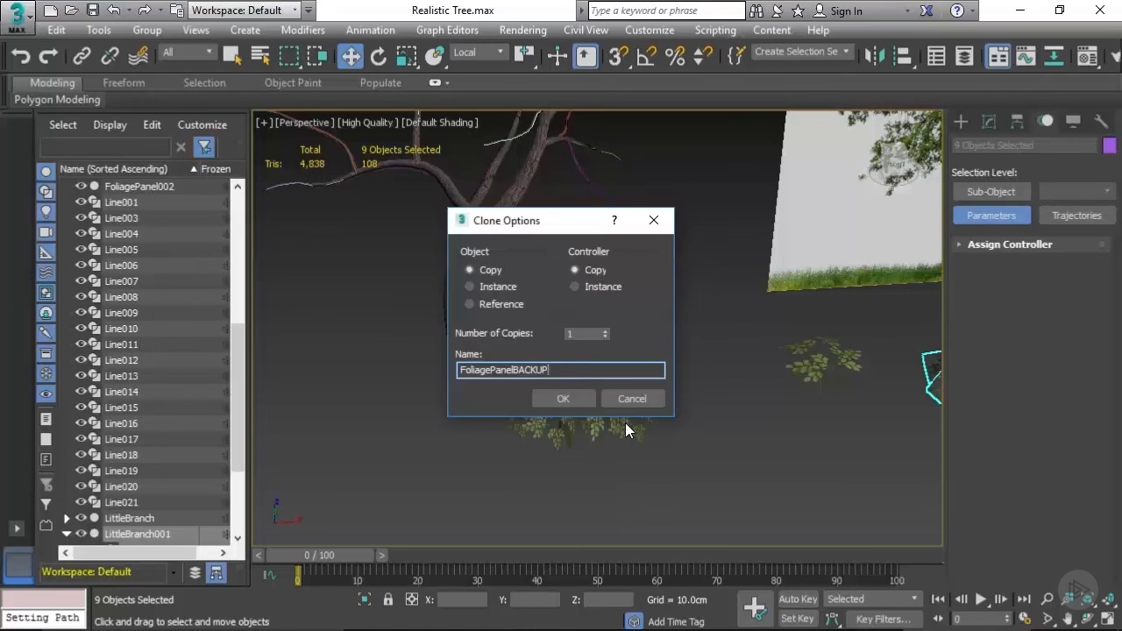
{"action": "left_click", "coordinate": [631, 398]}
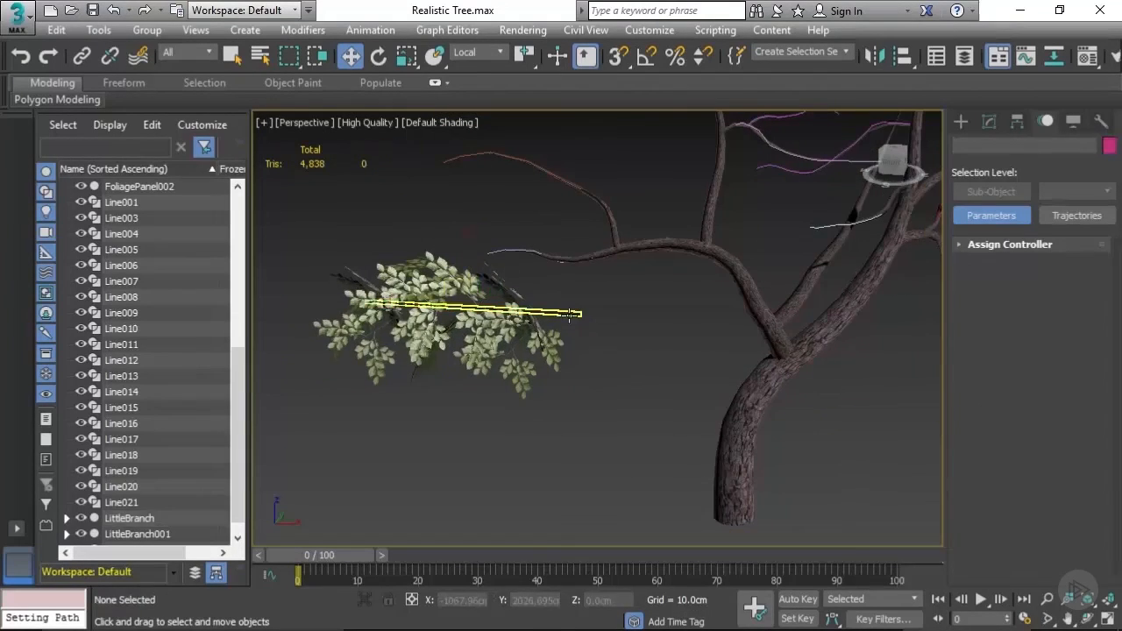
Apply a Path Constraint to LittleBranch using the spline along the main branch as its path.
{"action": "left_click", "coordinate": [130, 518]}
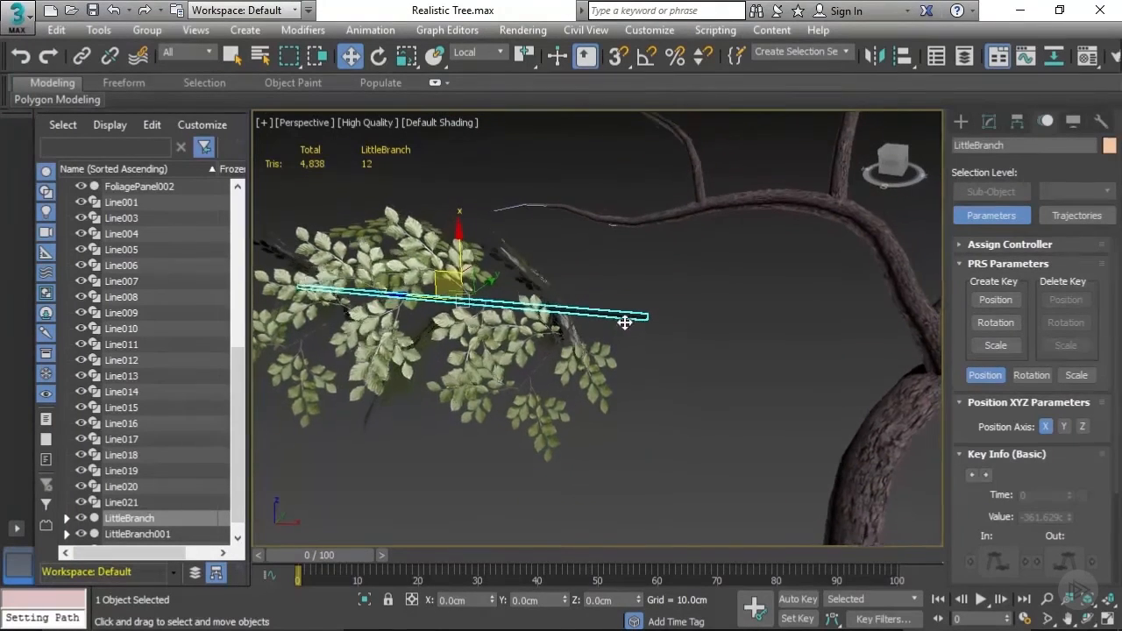
{"action": "left_click", "coordinate": [370, 30]}
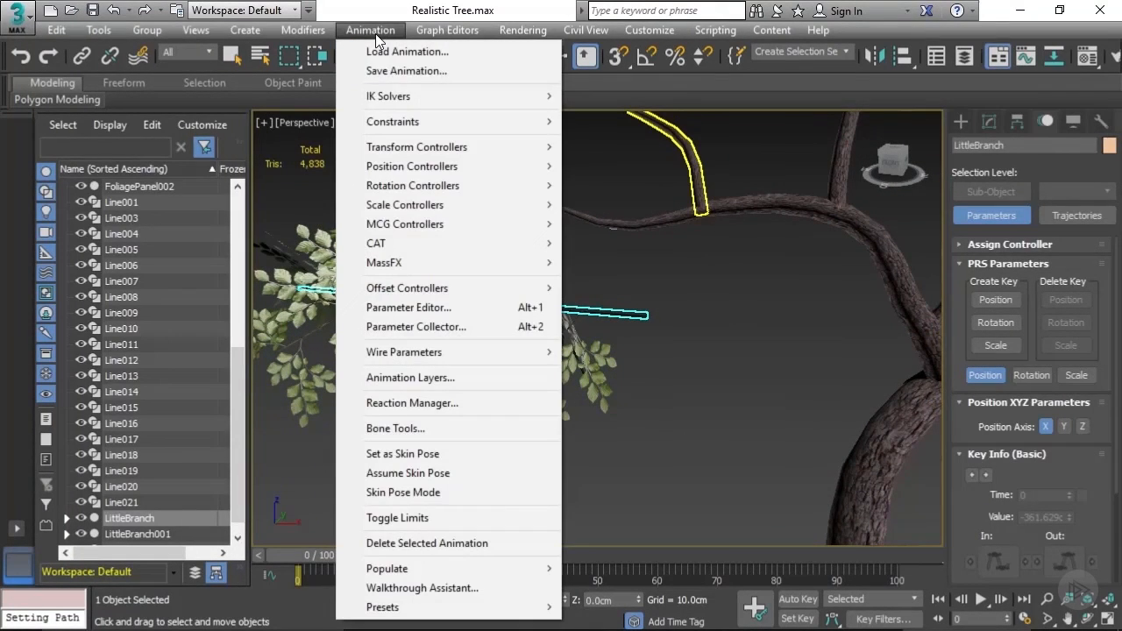
{"action": "mouse_move", "coordinate": [393, 121]}
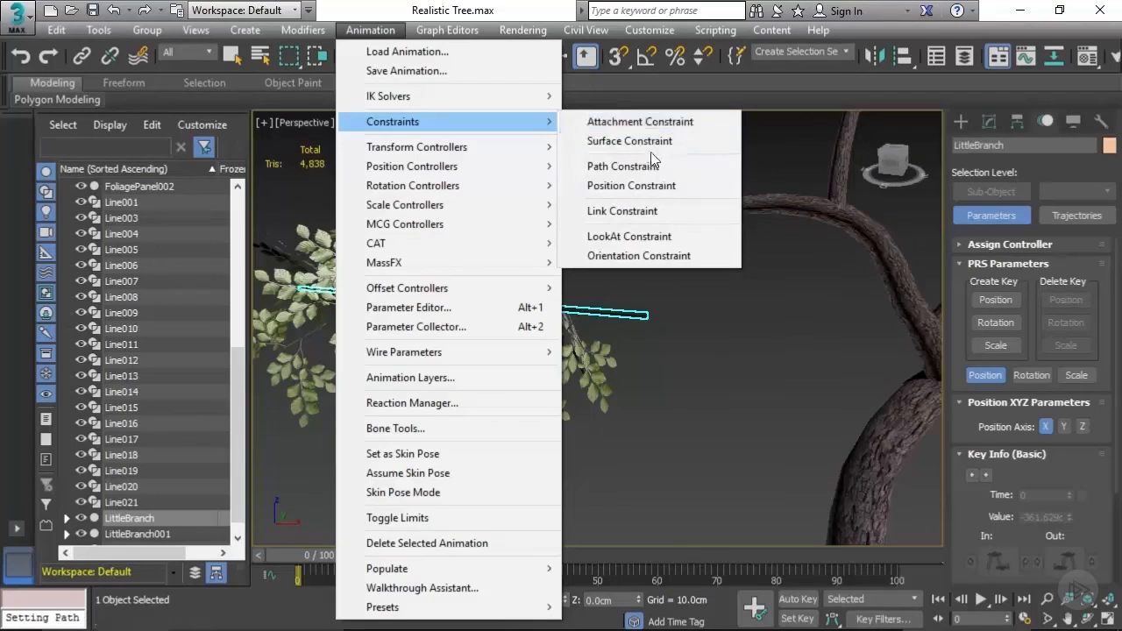
{"action": "left_click", "coordinate": [624, 165]}
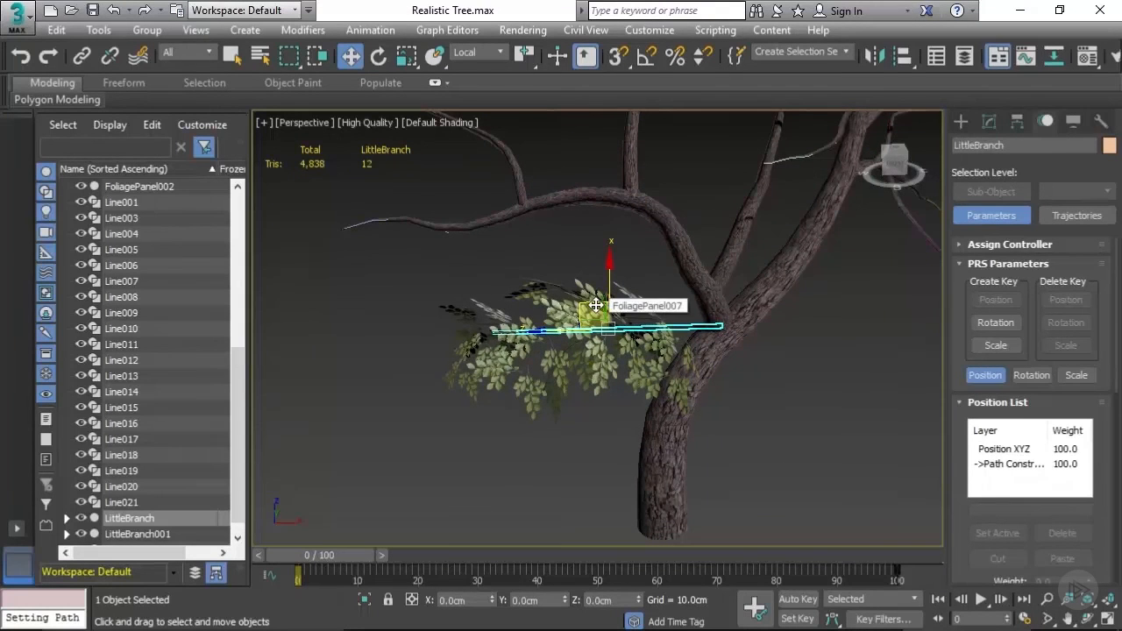
{"action": "left_click_drag", "start_coordinate": [597, 305], "coordinate": [400, 216]}
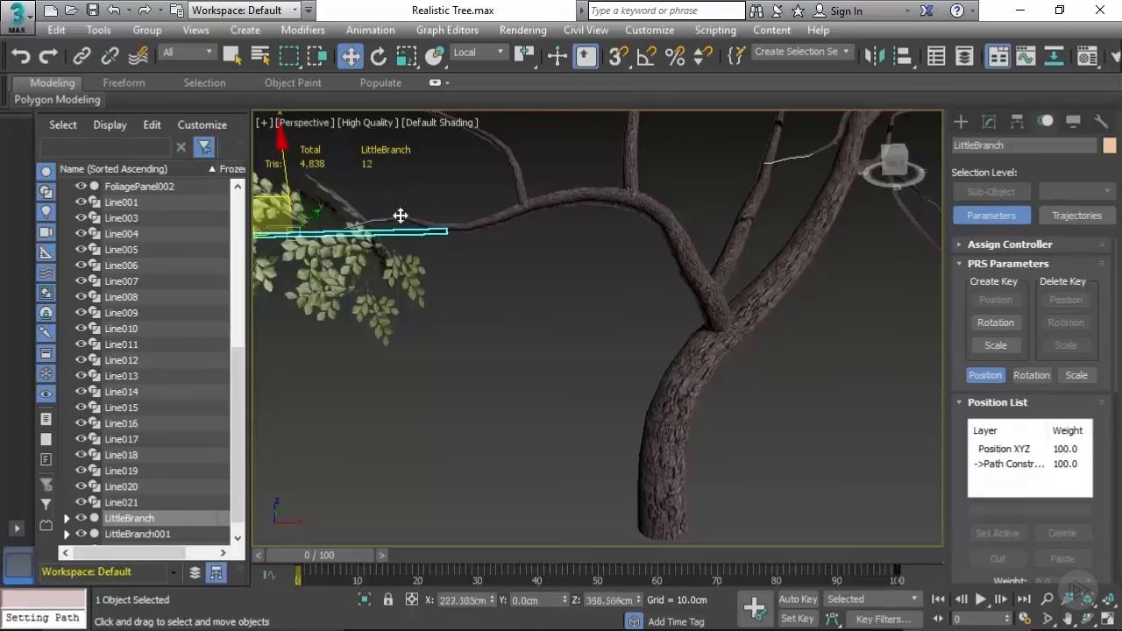
{"action": "left_click_drag", "start_coordinate": [400, 215], "coordinate": [533, 221]}
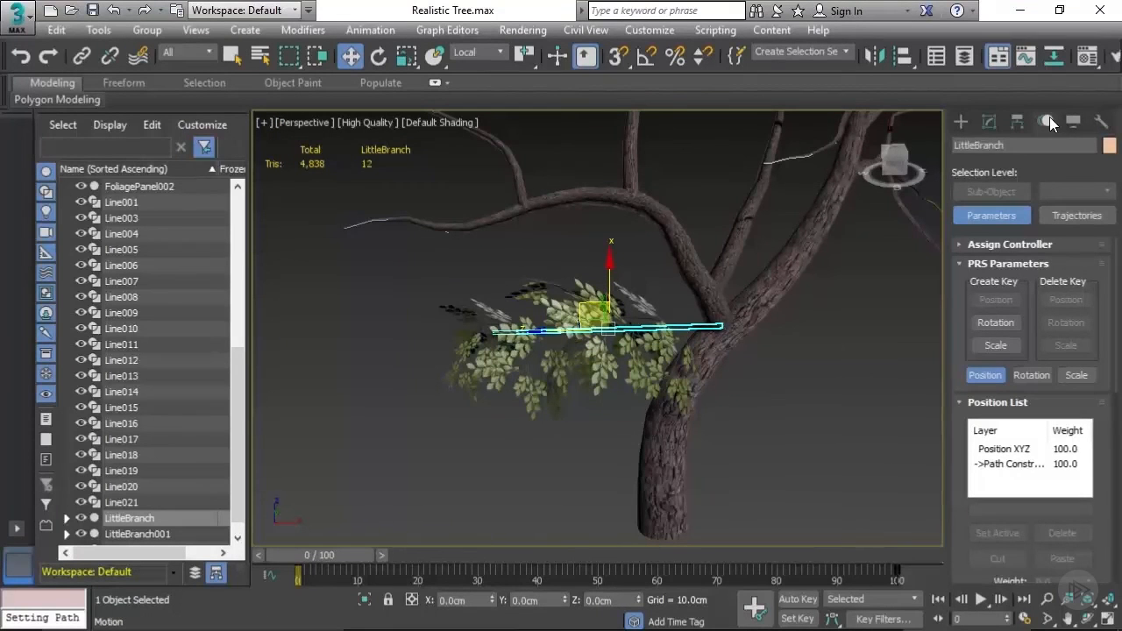
Set LittleBranch to 100 % Along Path in the Motion panel and rotate it to sit on the tree.
{"action": "left_click", "coordinate": [961, 123]}
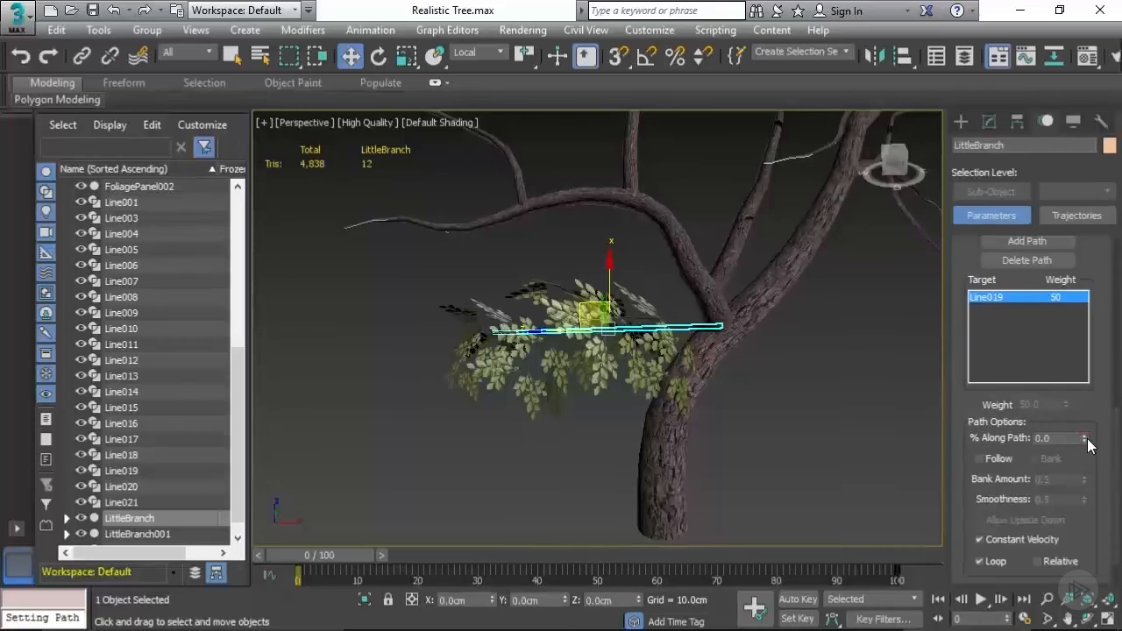
{"action": "left_click", "coordinate": [1087, 435]}
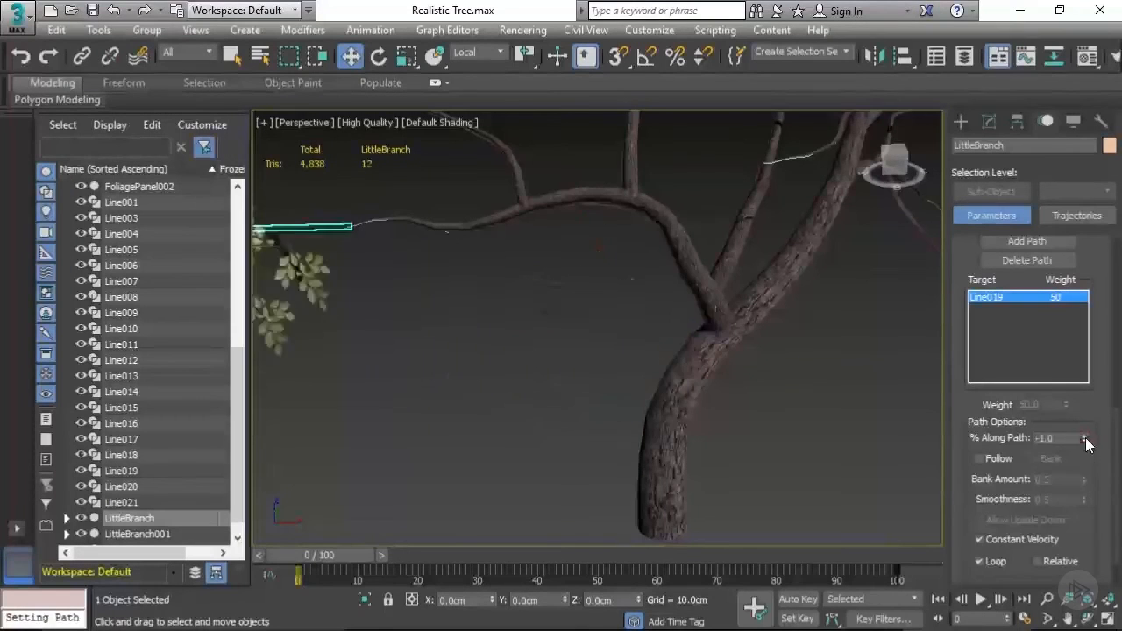
{"action": "left_click", "coordinate": [1085, 435]}
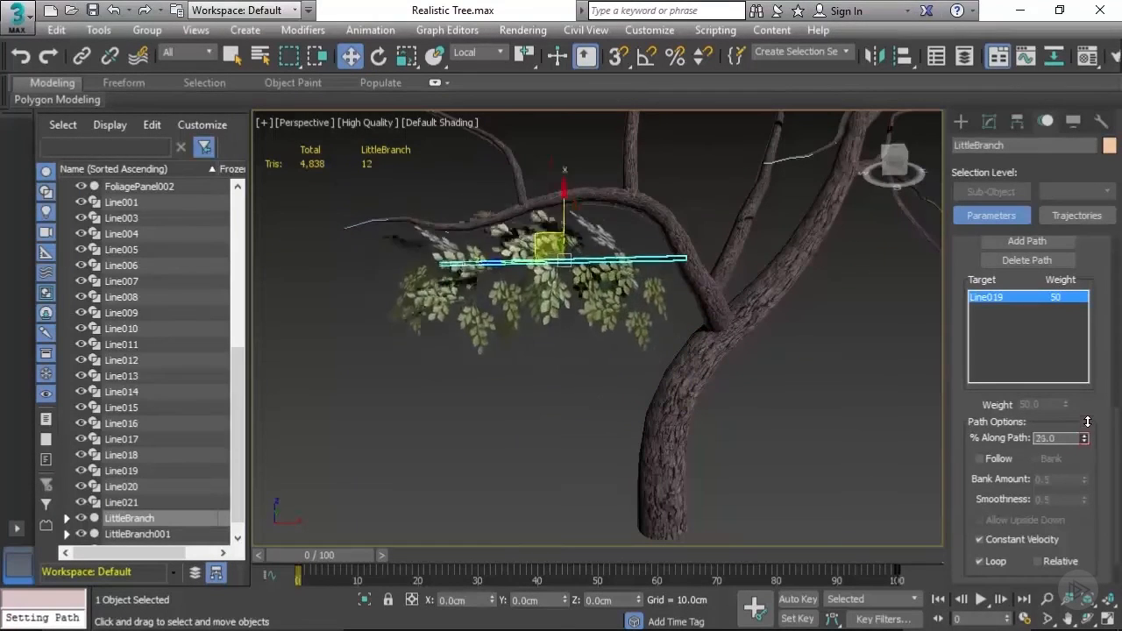
{"action": "left_click_drag", "start_coordinate": [1083, 435], "coordinate": [1084, 455]}
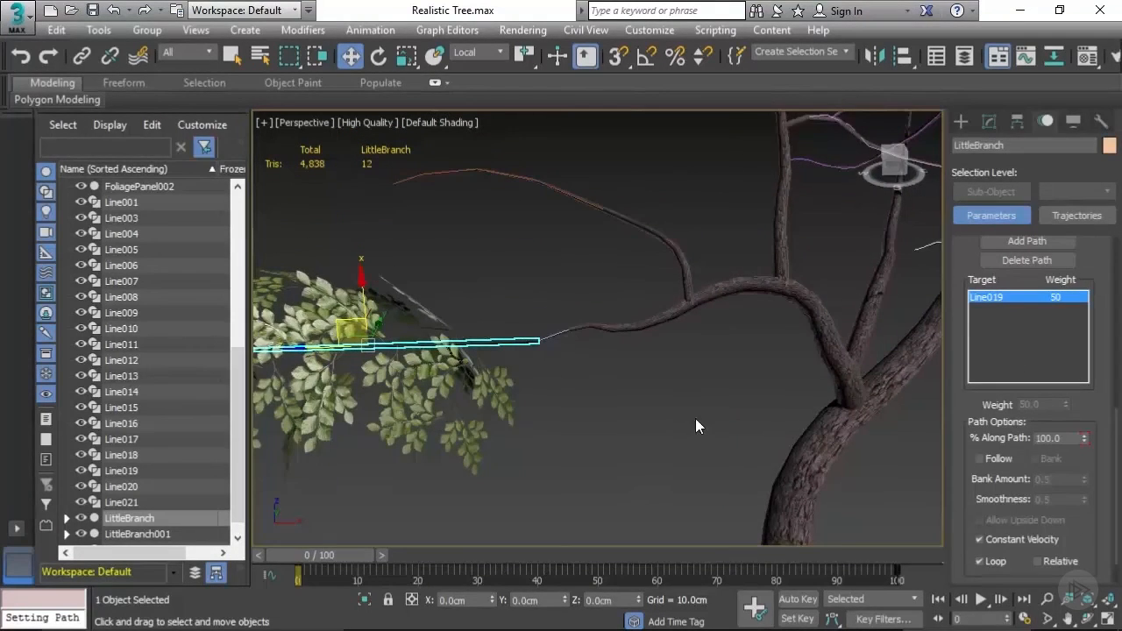
{"action": "left_click", "coordinate": [378, 56]}
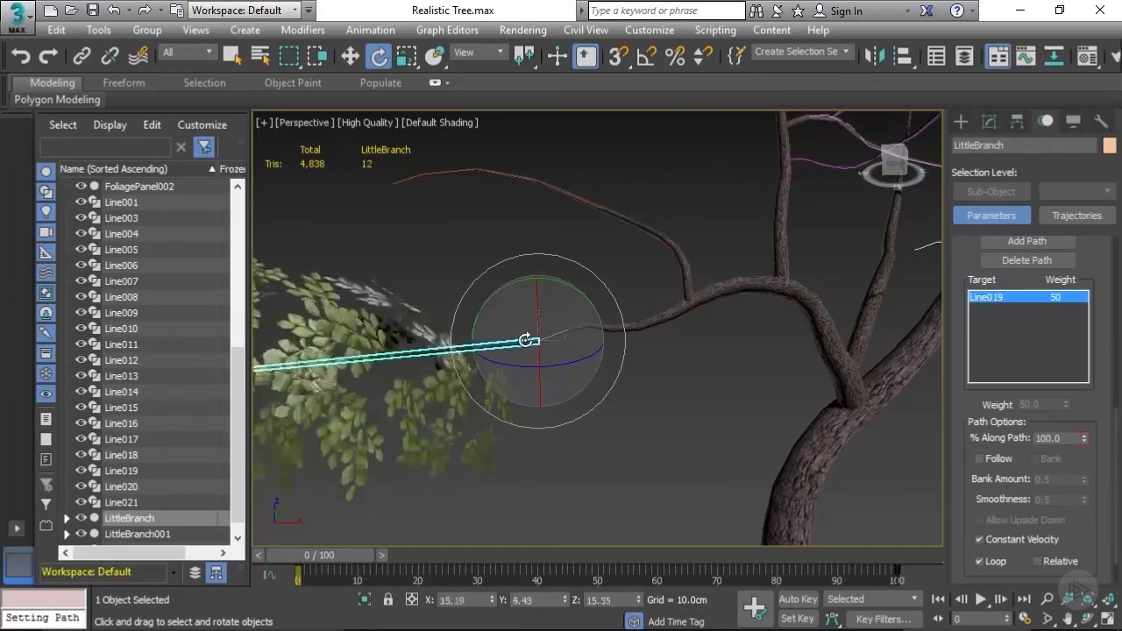
{"action": "left_click_drag", "start_coordinate": [526, 340], "coordinate": [652, 372]}
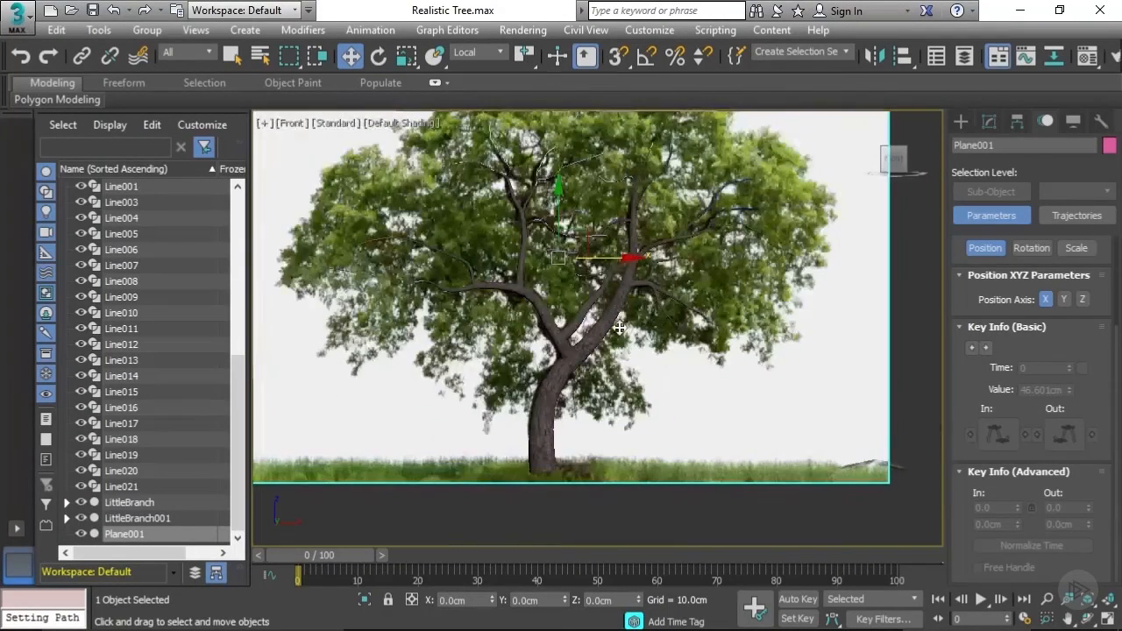
Move the Plane001 reference image beside the trunk model for comparison.
{"action": "left_click_drag", "start_coordinate": [620, 330], "coordinate": [607, 267]}
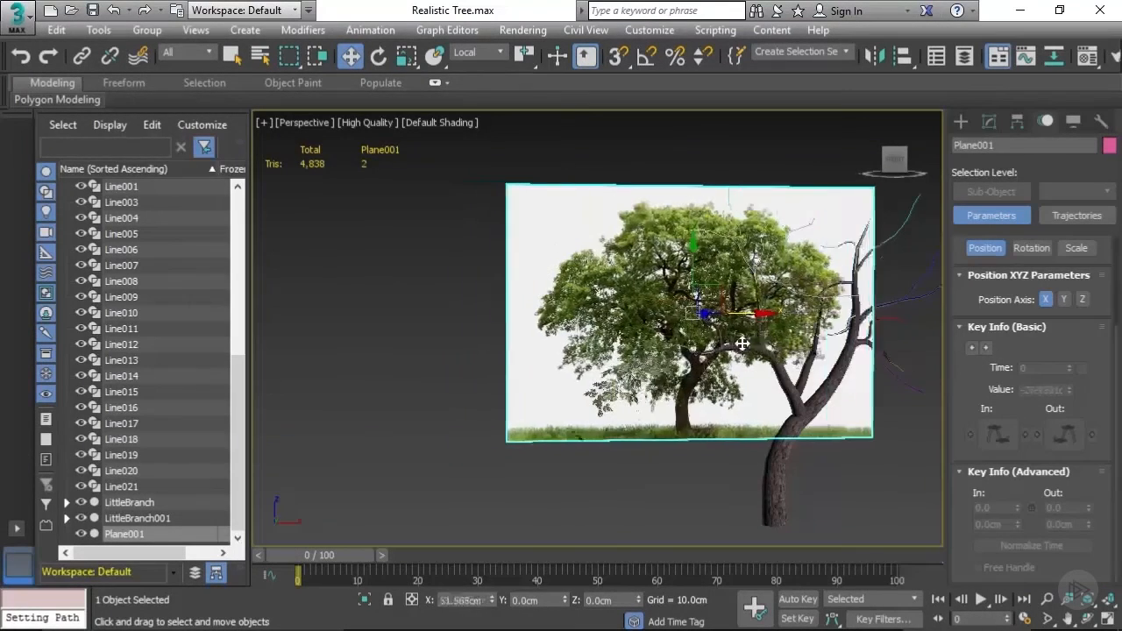
{"action": "left_click_drag", "start_coordinate": [743, 342], "coordinate": [460, 378]}
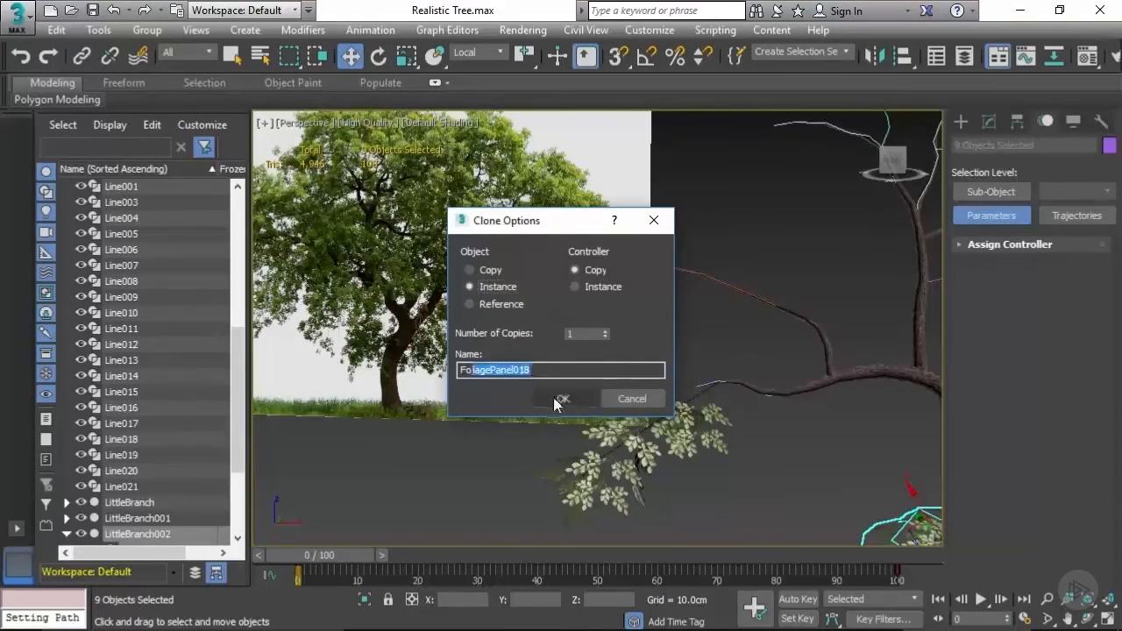
Create an Instance clone LittleBranch002 and adjust its scale, position and rotation on the branch.
{"action": "left_click", "coordinate": [561, 399]}
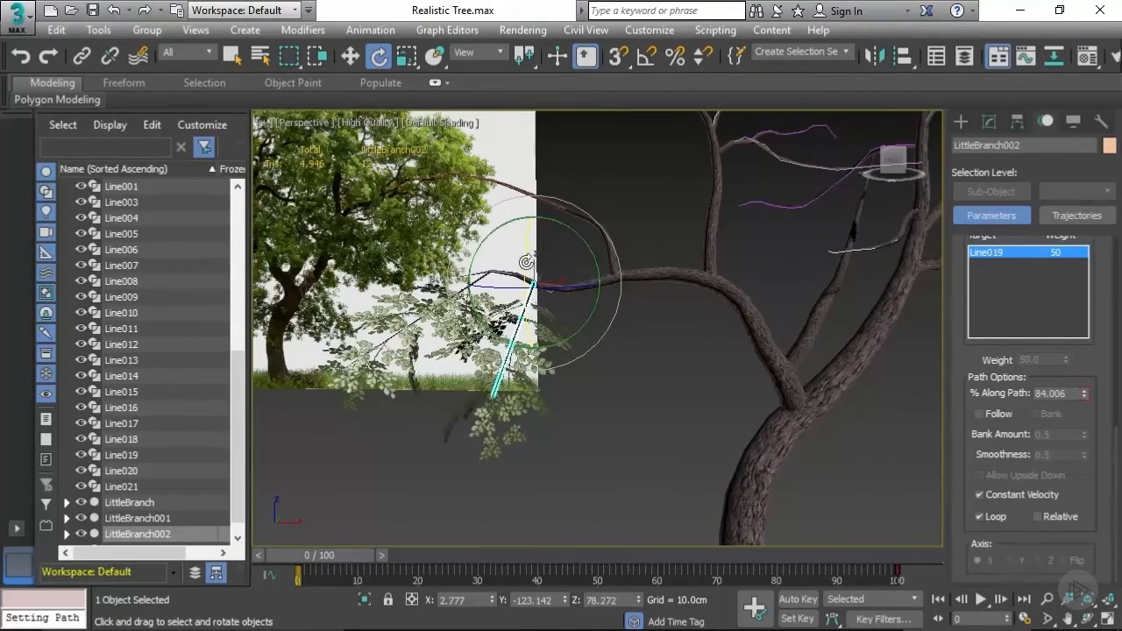
{"action": "left_click", "coordinate": [407, 56]}
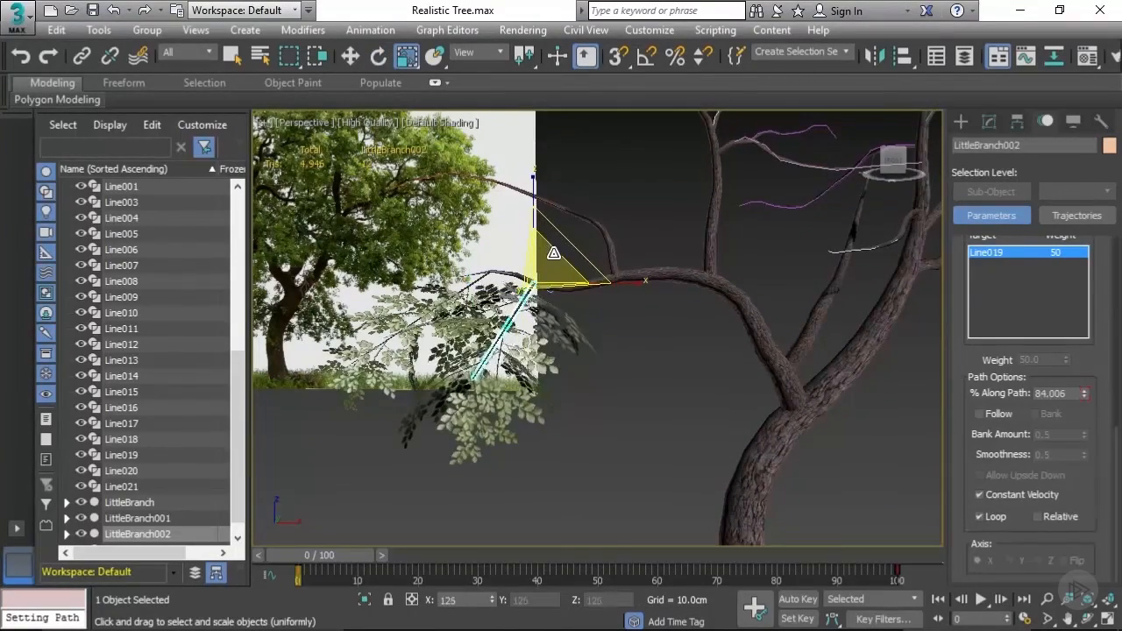
{"action": "left_click", "coordinate": [351, 54]}
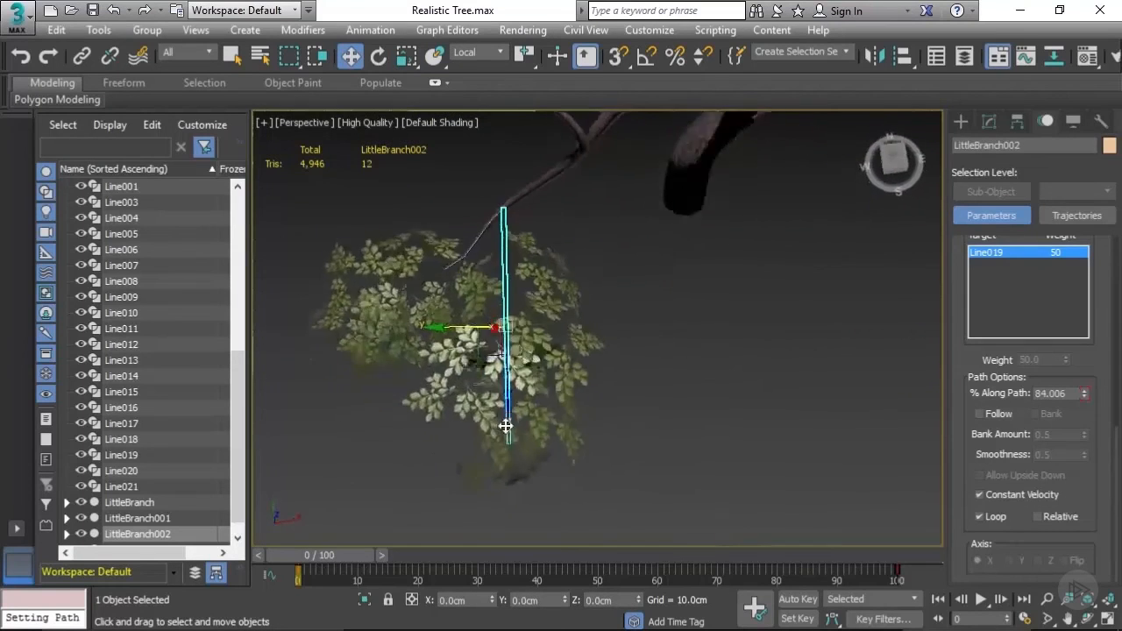
{"action": "left_click", "coordinate": [379, 56]}
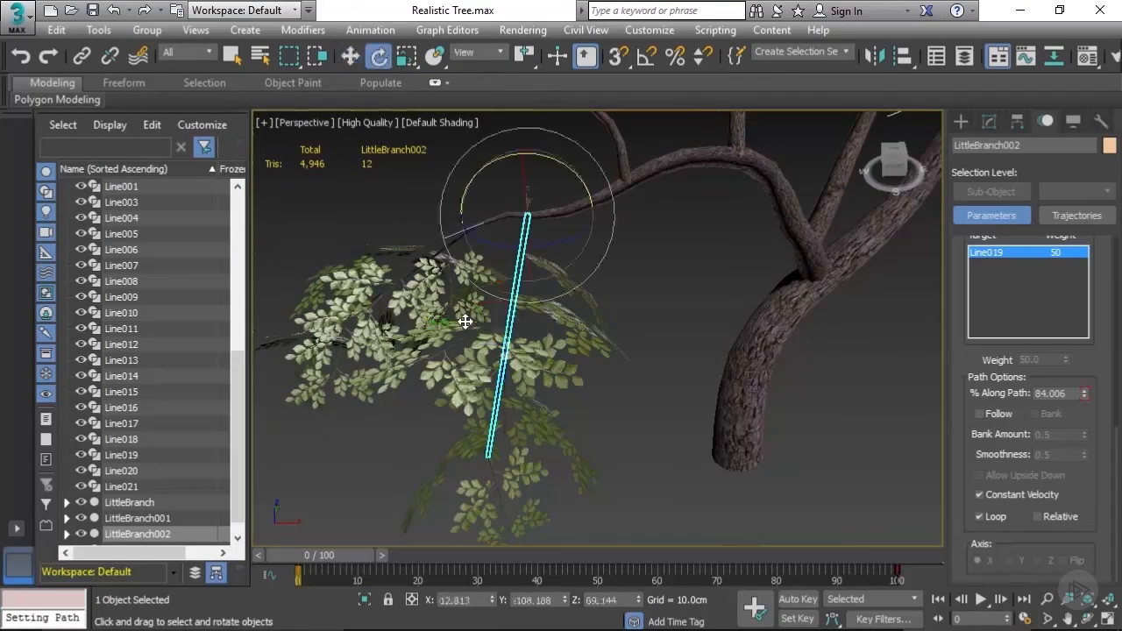
{"action": "left_click", "coordinate": [407, 54]}
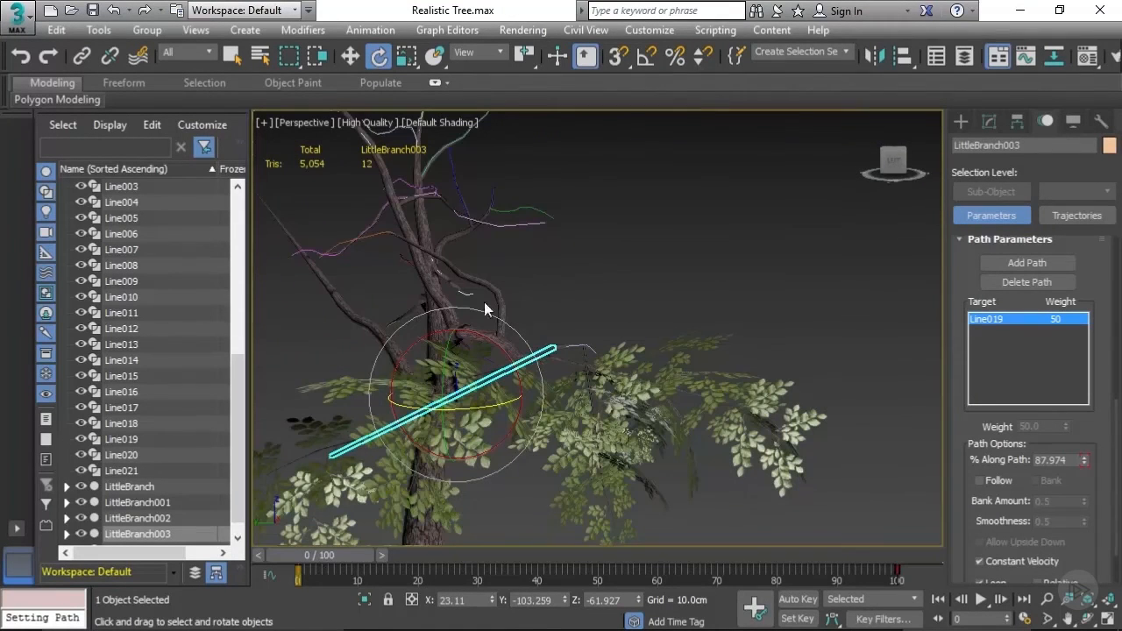
{"action": "mouse_move", "coordinate": [482, 60]}
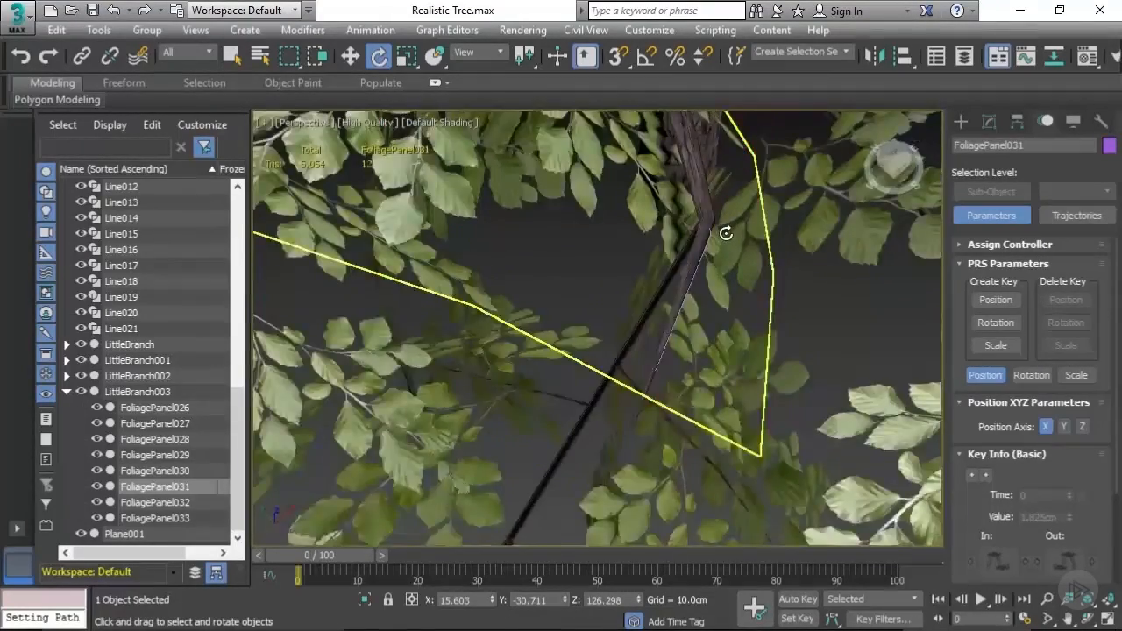
Select the path line inside the branch and rotate the first little branch against the trunk.
{"action": "left_click_drag", "start_coordinate": [596, 351], "coordinate": [754, 210]}
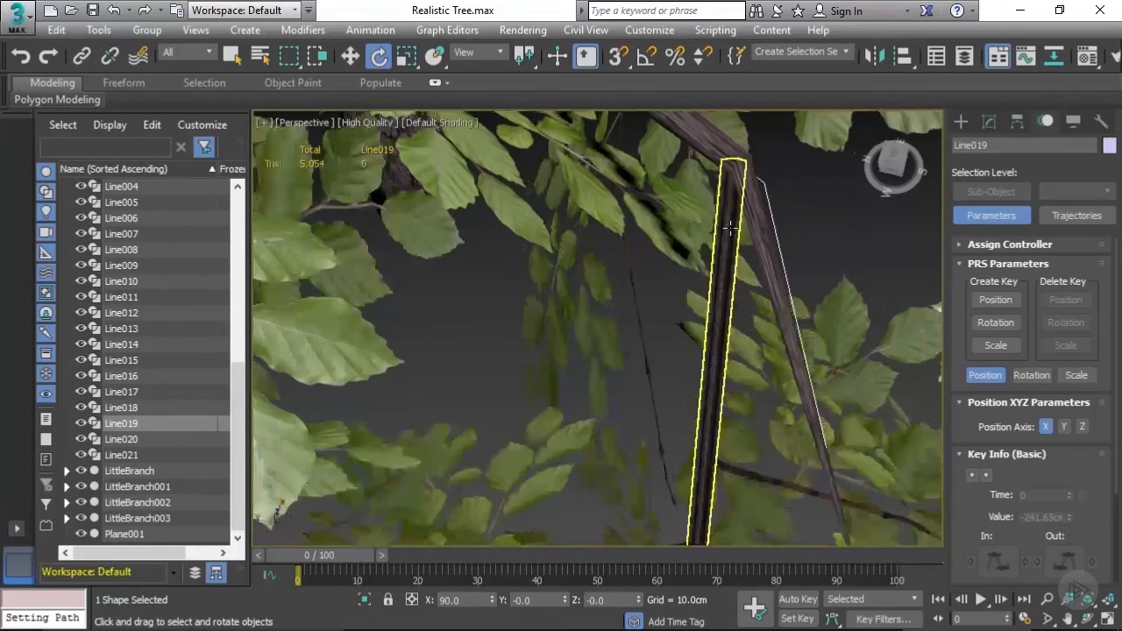
{"action": "left_click", "coordinate": [130, 469]}
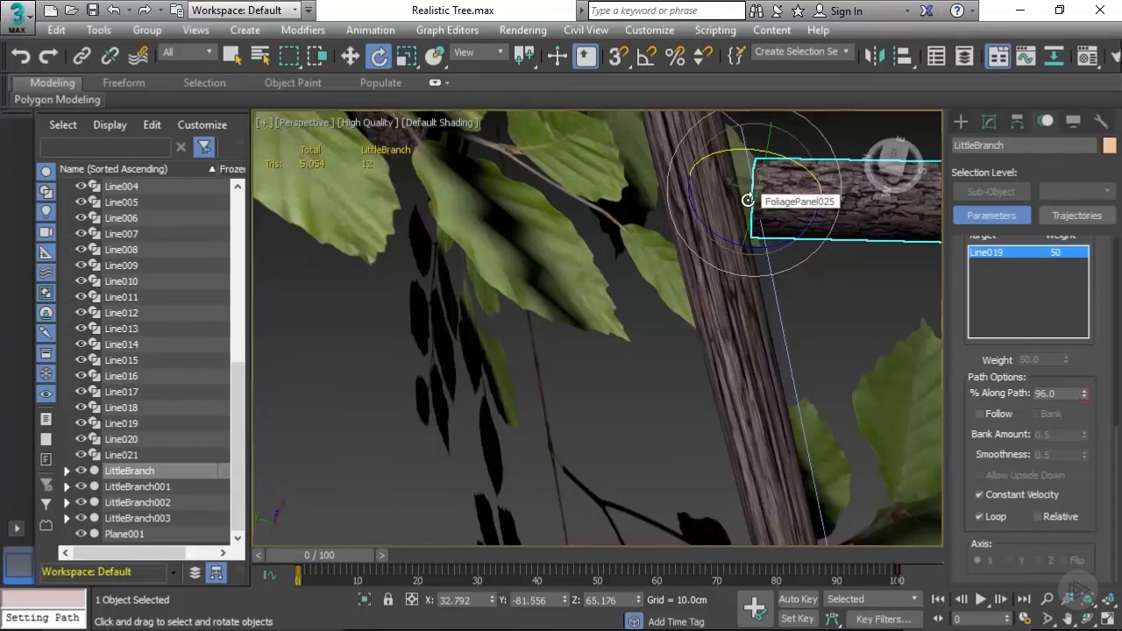
{"action": "left_click_drag", "start_coordinate": [747, 200], "coordinate": [764, 191]}
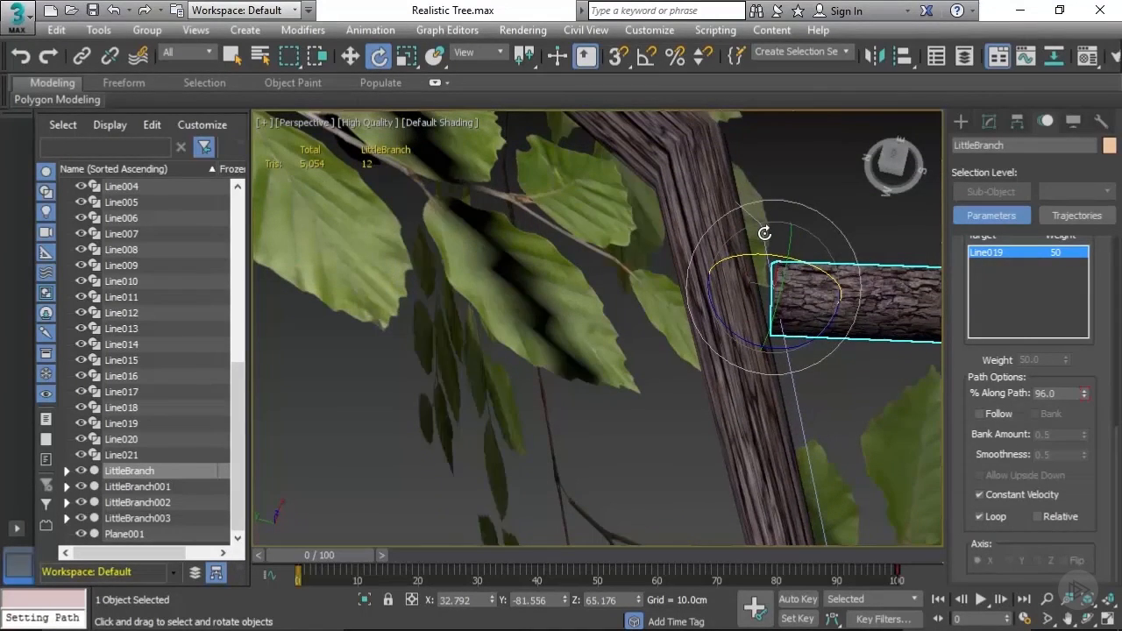
Edit guide Line019 in Vertex mode, moving a path vertex so foliage follows the bark.
{"action": "left_click", "coordinate": [123, 422]}
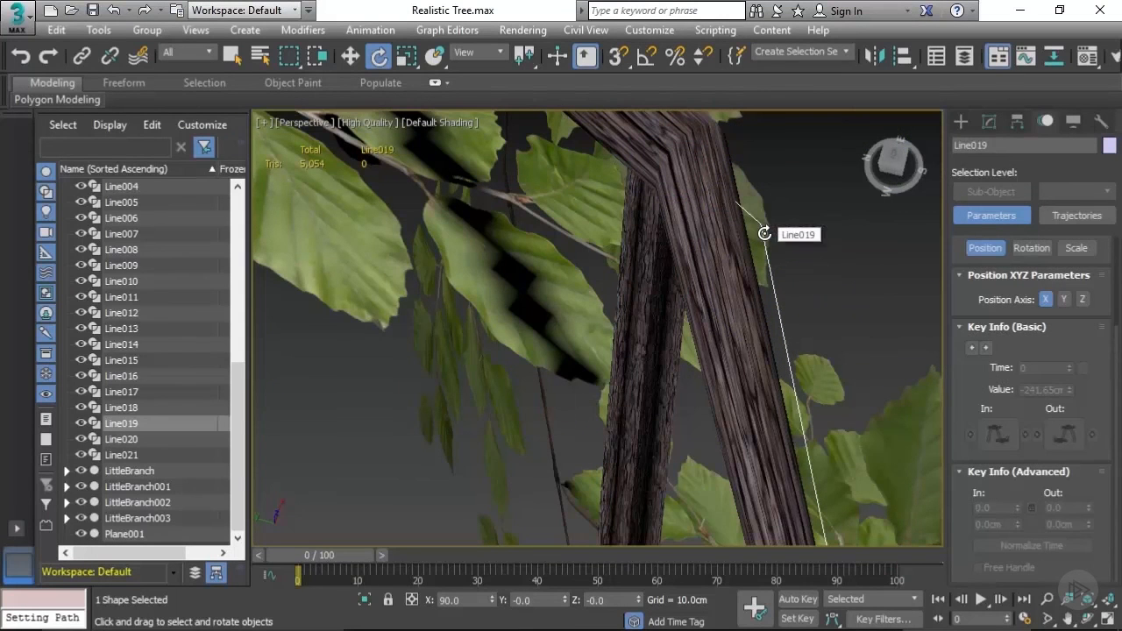
{"action": "left_click", "coordinate": [989, 121]}
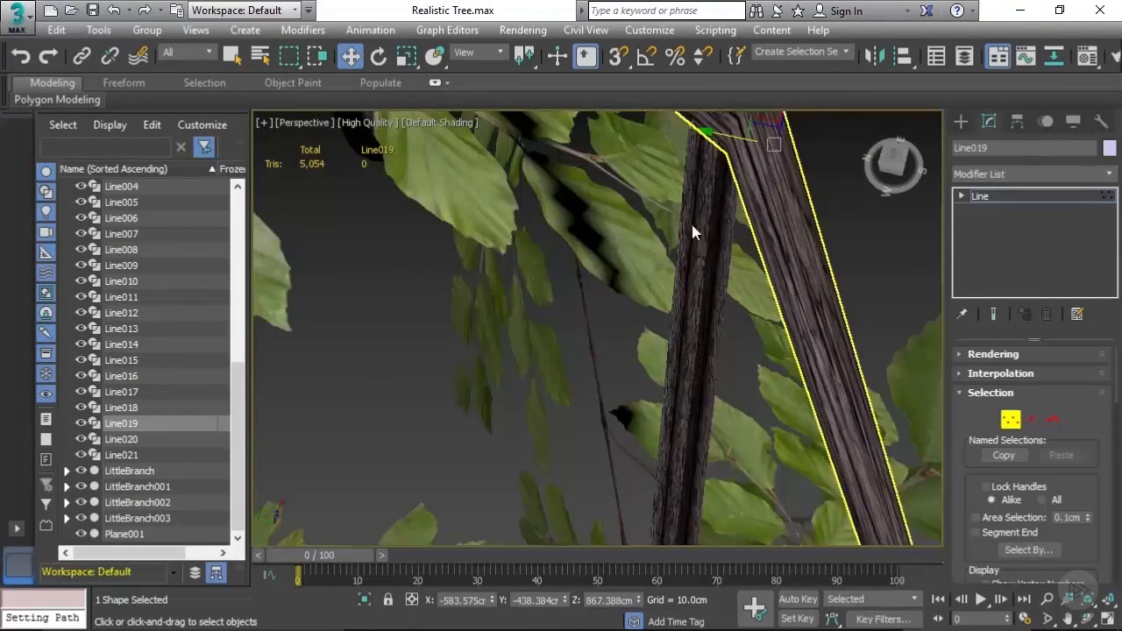
{"action": "left_click_drag", "start_coordinate": [692, 231], "coordinate": [769, 365]}
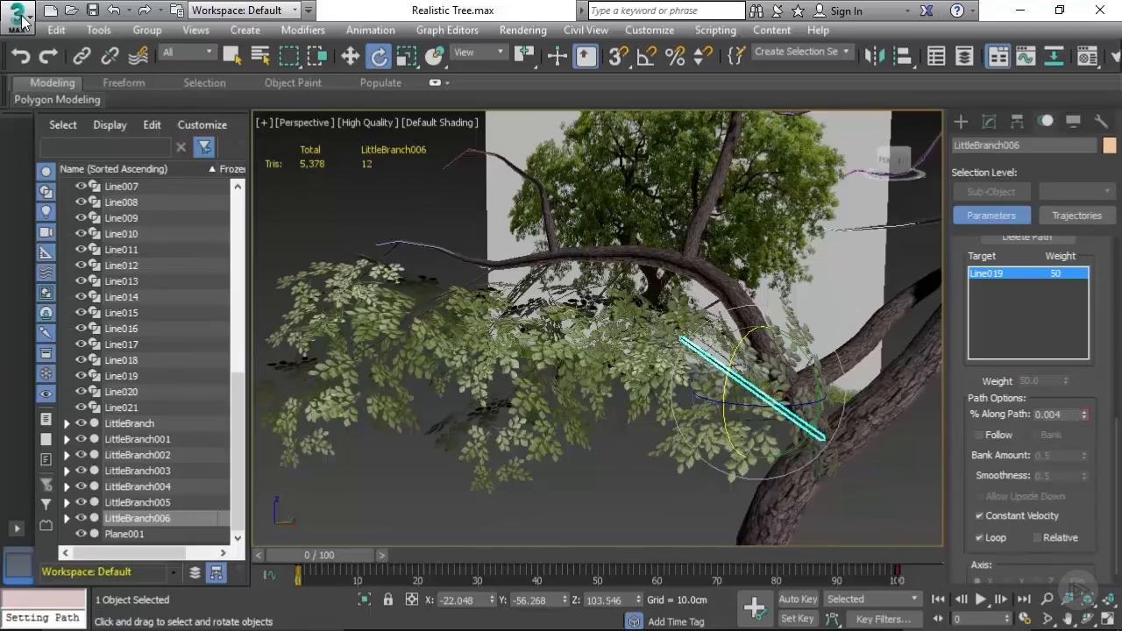
Run the reset command from the ribbon menu and confirm with Yes.
{"action": "left_click", "coordinate": [18, 16]}
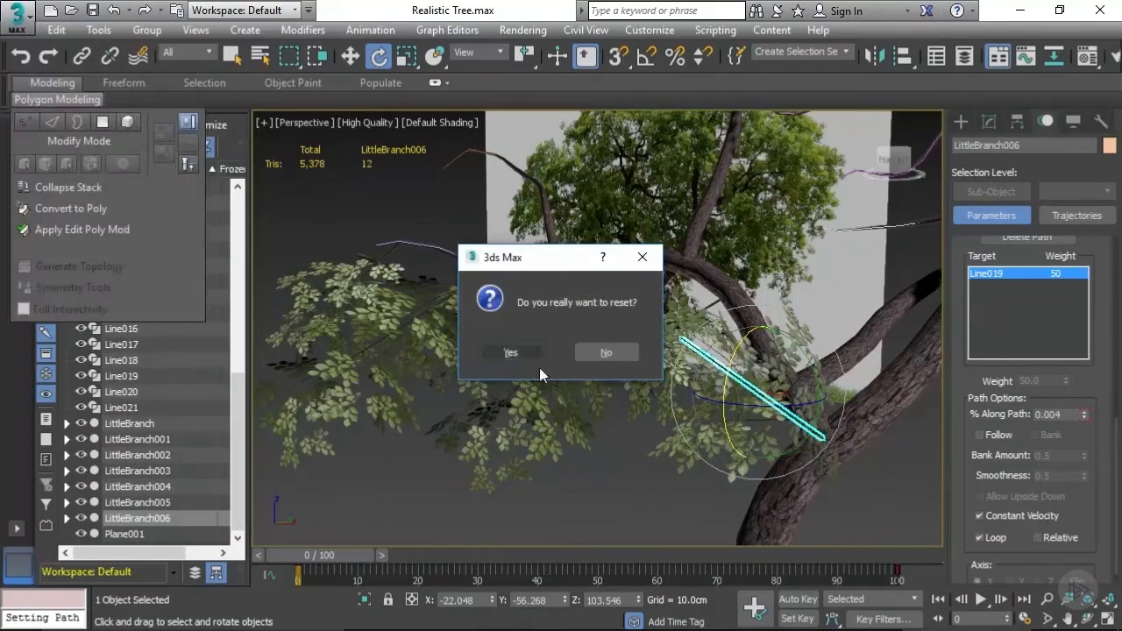
{"action": "left_click", "coordinate": [511, 351]}
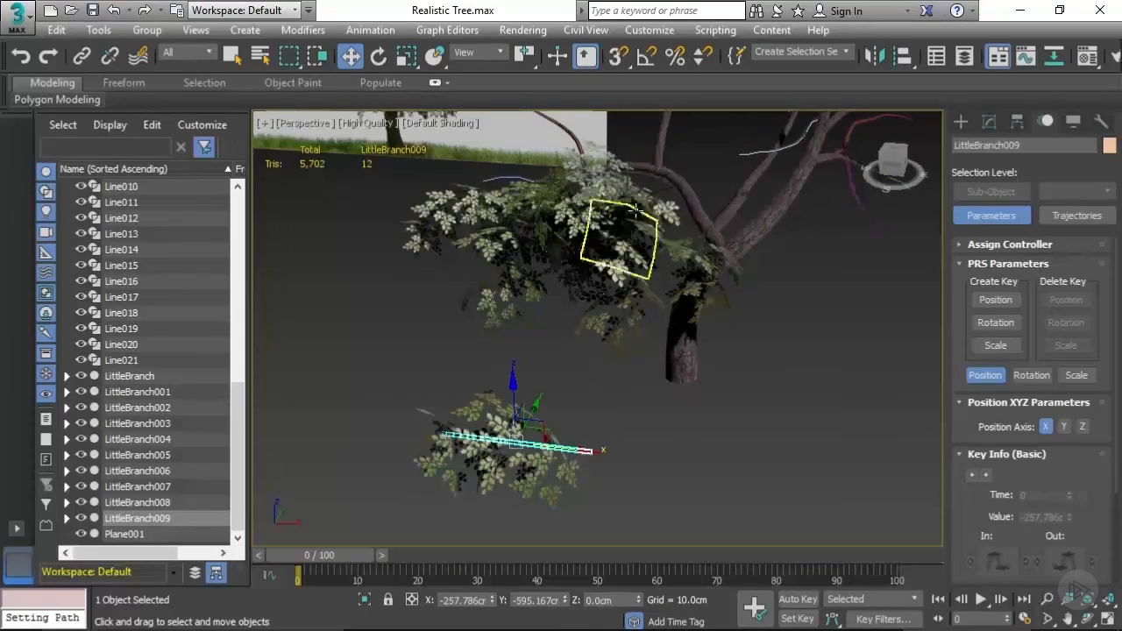
Review LittleBranch009's Position List combining Position XYZ and Path Constraint via the Animation menu.
{"action": "left_click", "coordinate": [368, 28]}
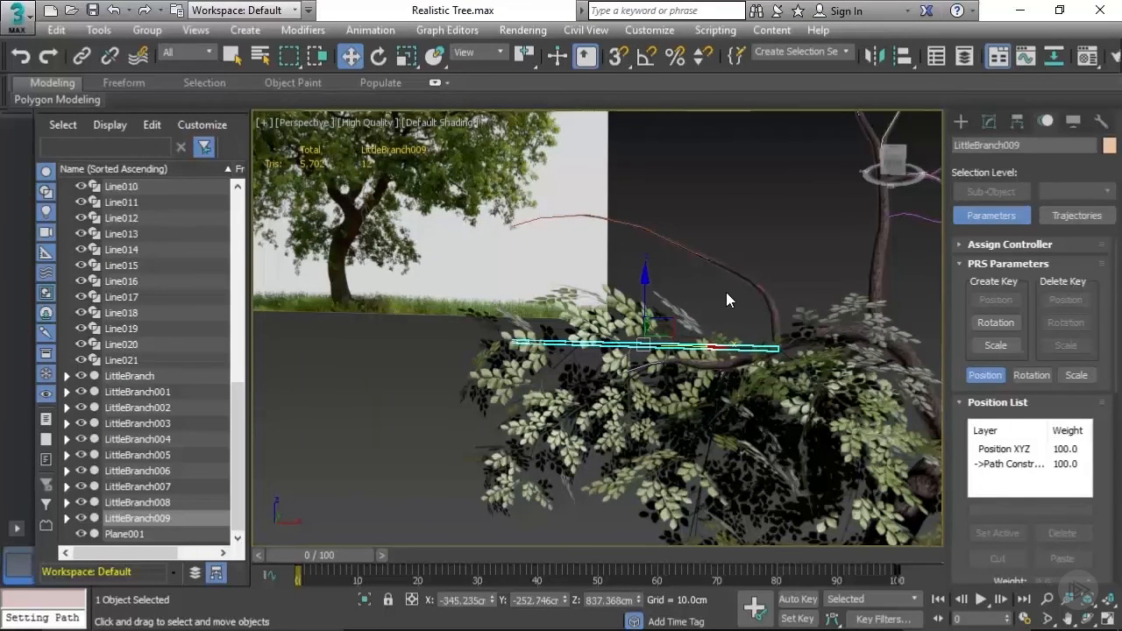
{"action": "mouse_move", "coordinate": [726, 302]}
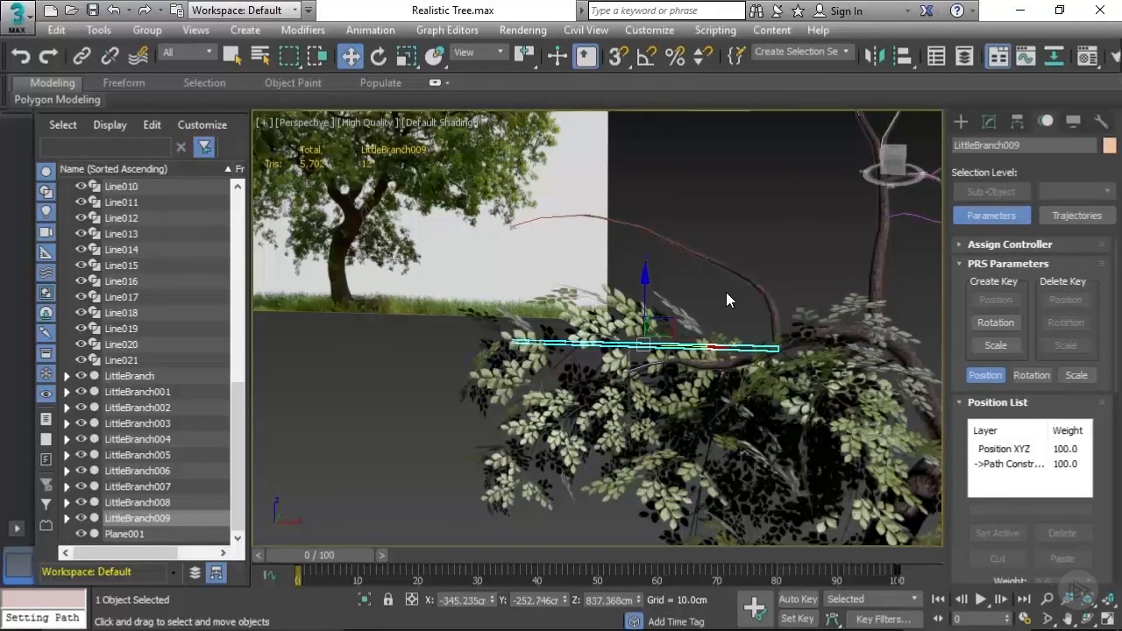